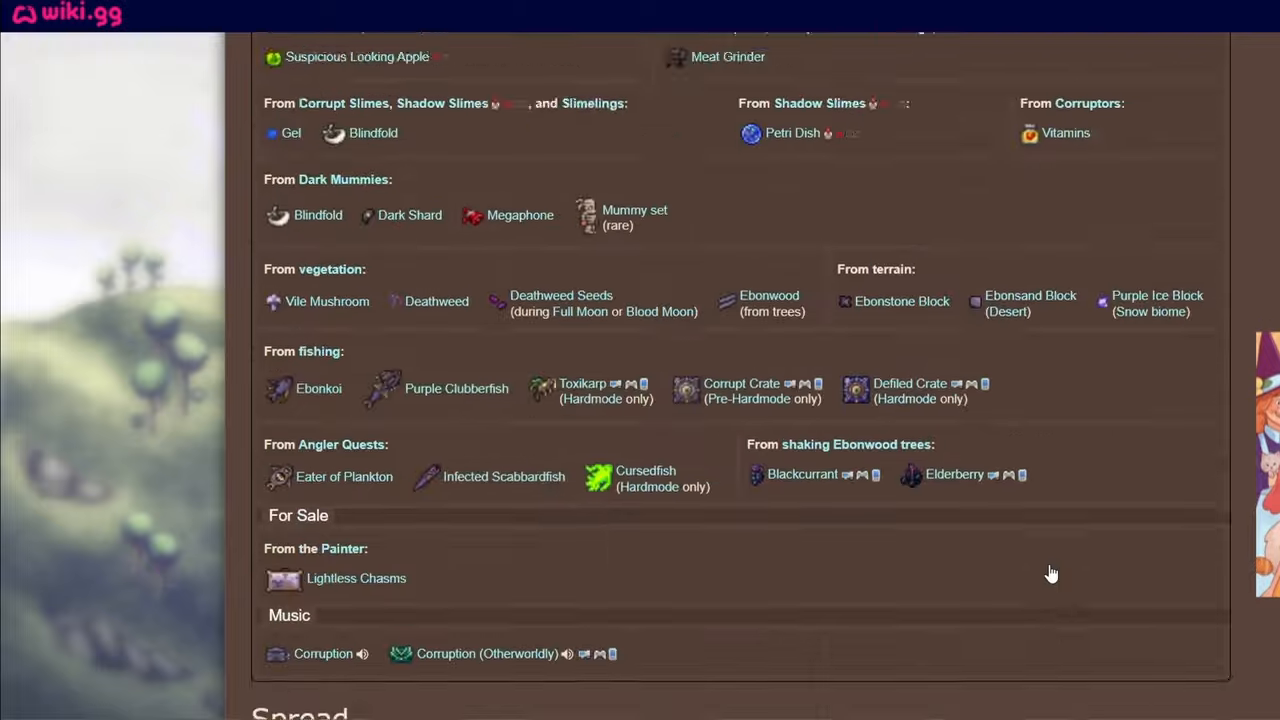
# Step: Scroll down to the Trivia section and highlight the start of the lengthy-chasms bullet
pyautogui.scroll(-3)
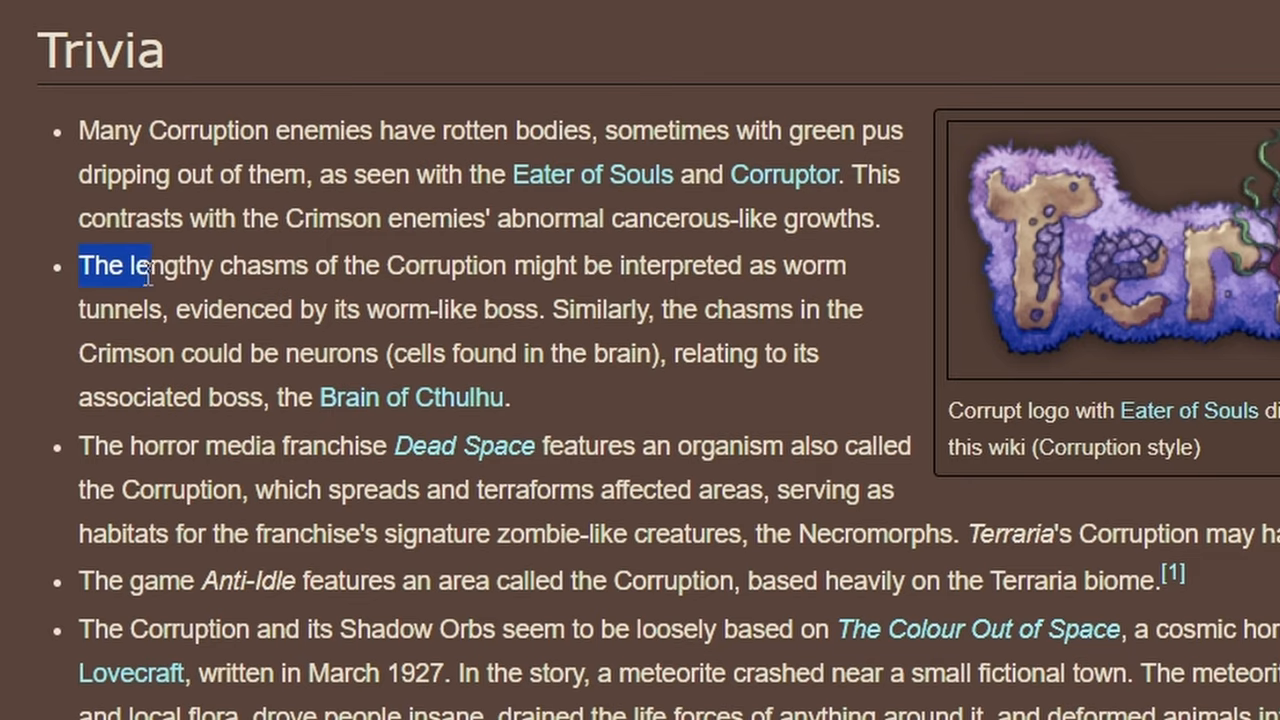
pyautogui.moveTo(156, 264); pyautogui.dragTo(844, 264)
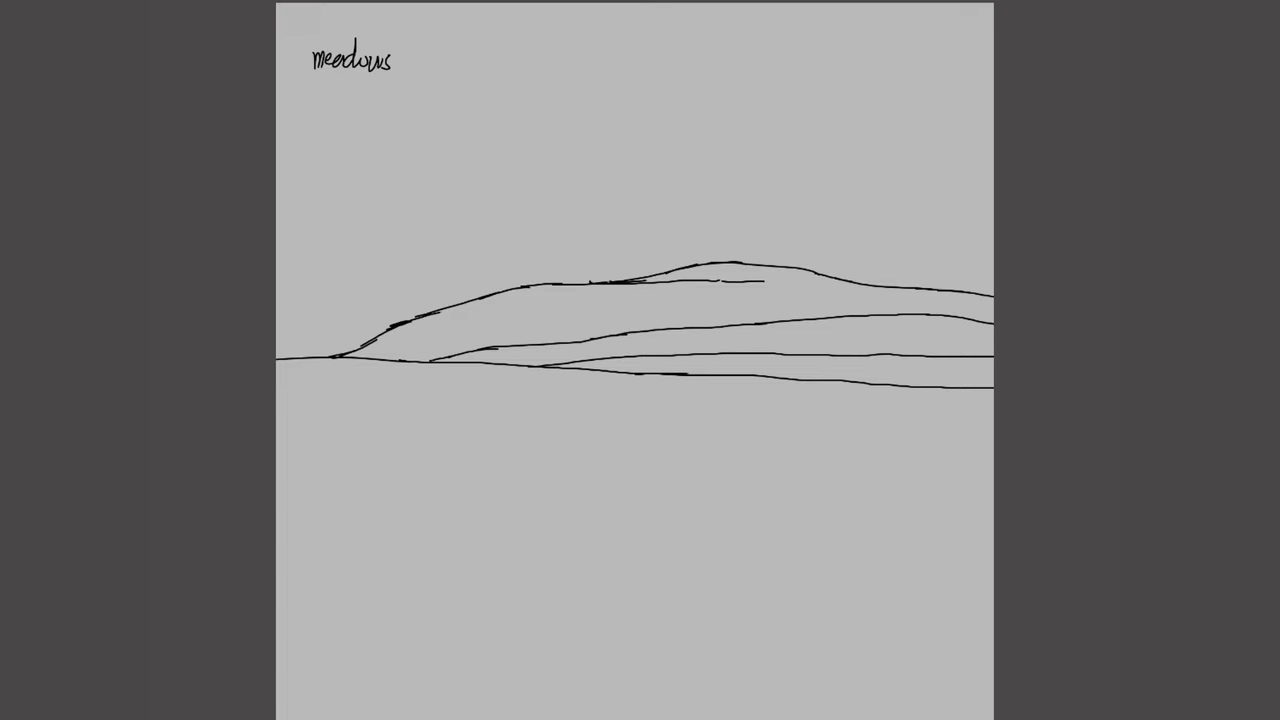
# Step: Sketch a low, sloping hill contour line across the grey canvas with the pencil brush
pyautogui.moveTo(280, 508); pyautogui.dragTo(976, 464)
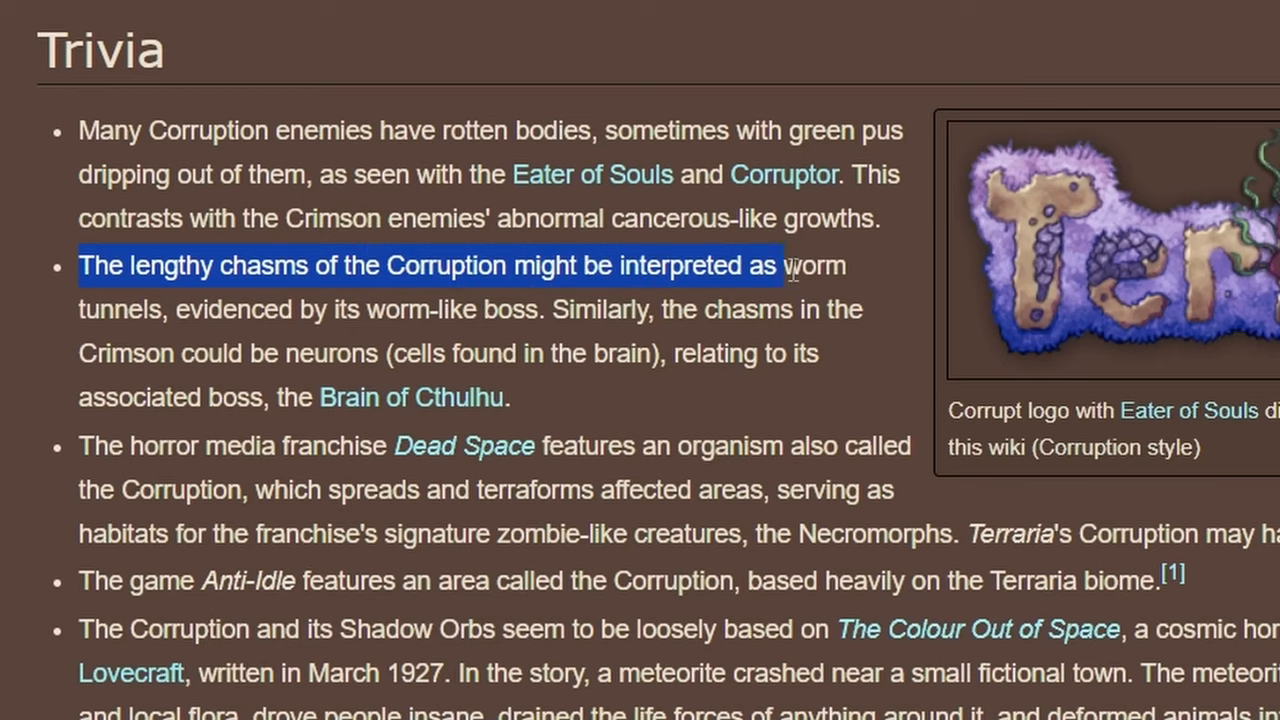
# Step: Extend the highlight over the sentence about chasms interpreted as worm tunnels
pyautogui.moveTo(790, 264); pyautogui.dragTo(860, 308)
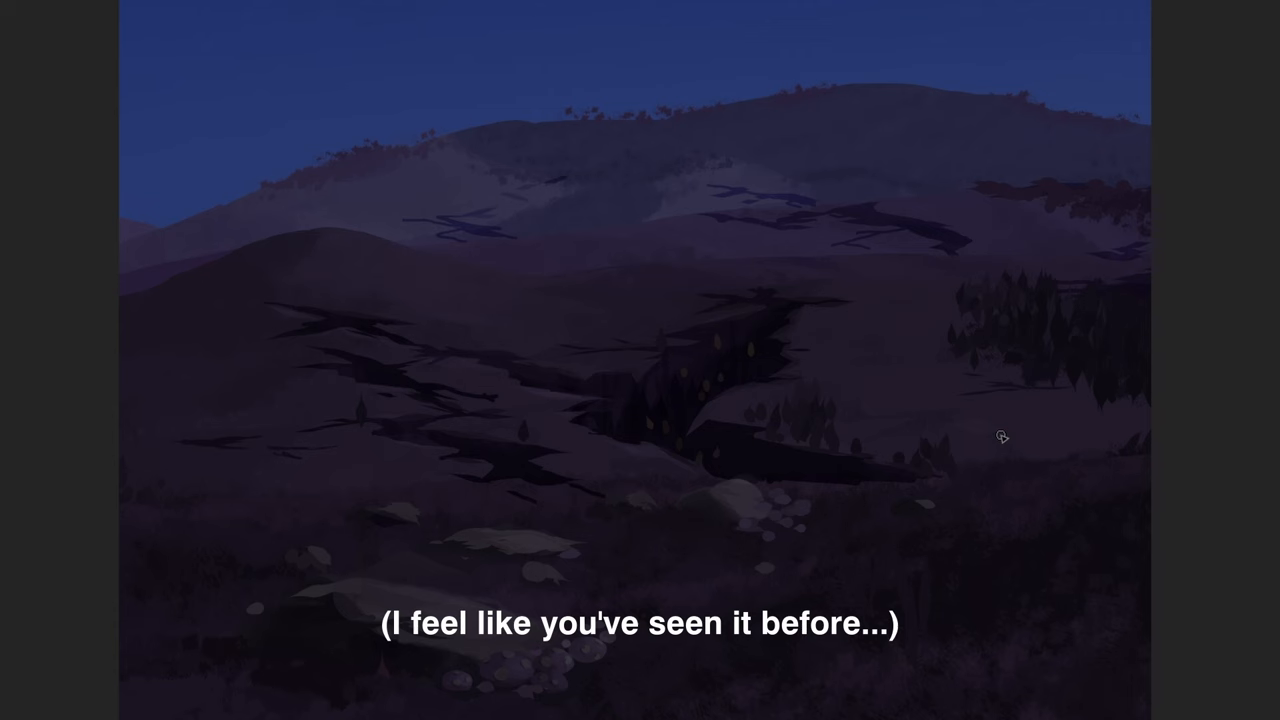
pyautogui.moveTo(984, 436)
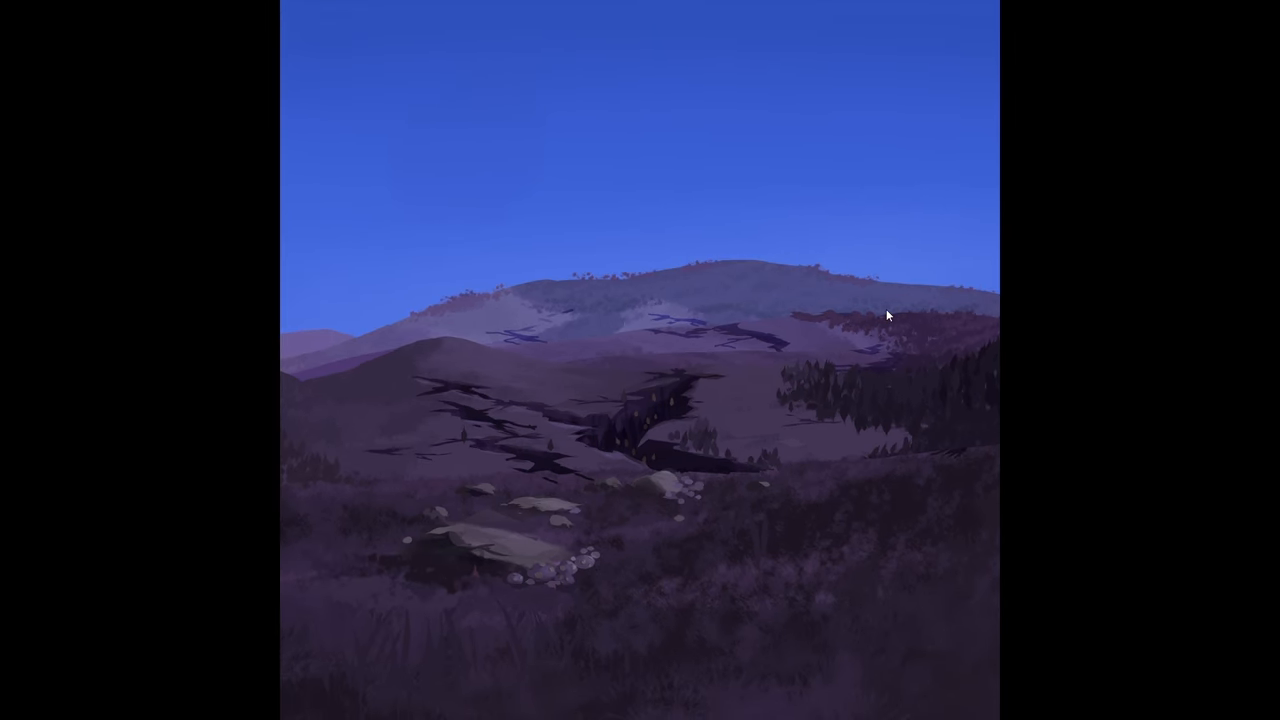
pyautogui.moveTo(1060, 328)
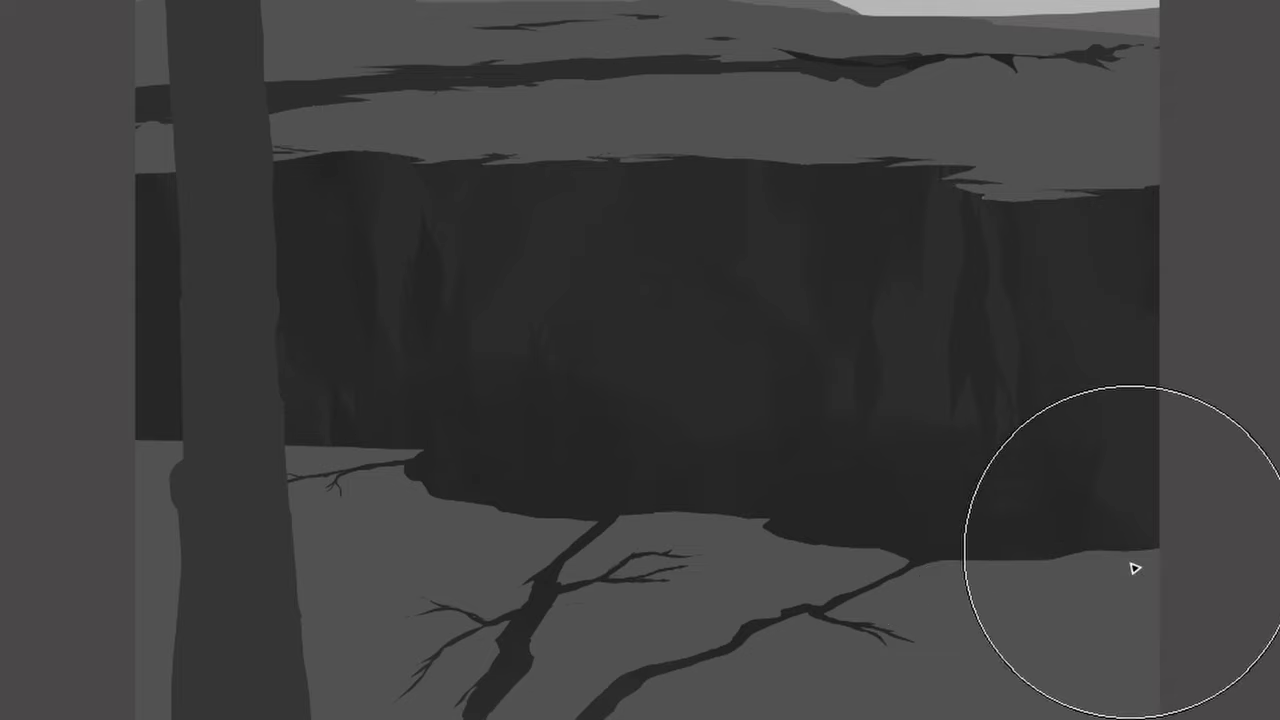
pyautogui.moveTo(734, 262)
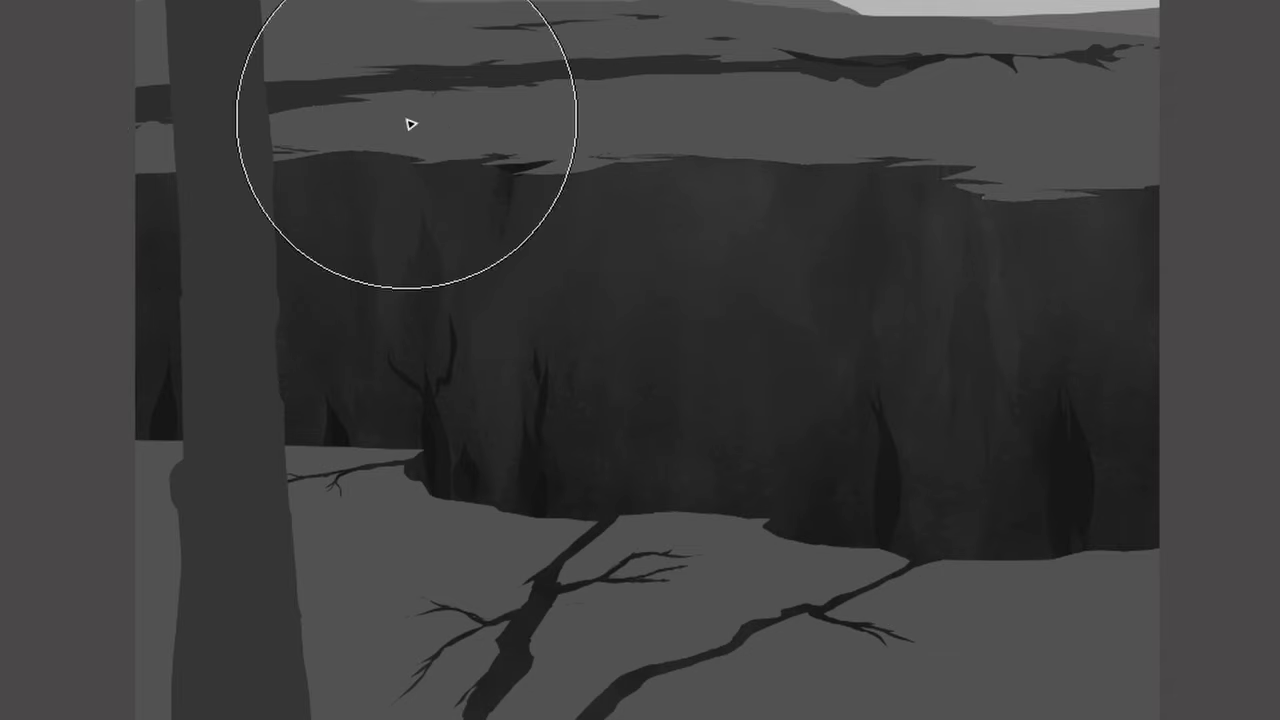
pyautogui.moveTo(856, 140)
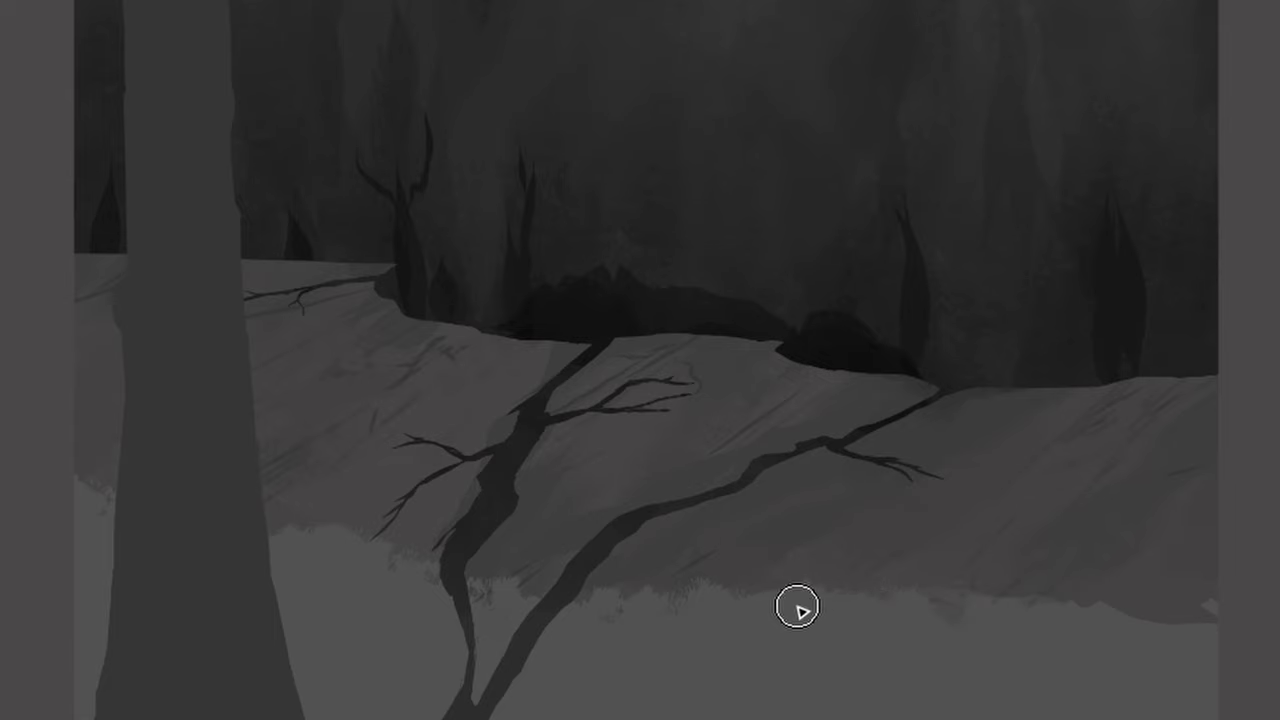
pyautogui.moveTo(1200, 628)
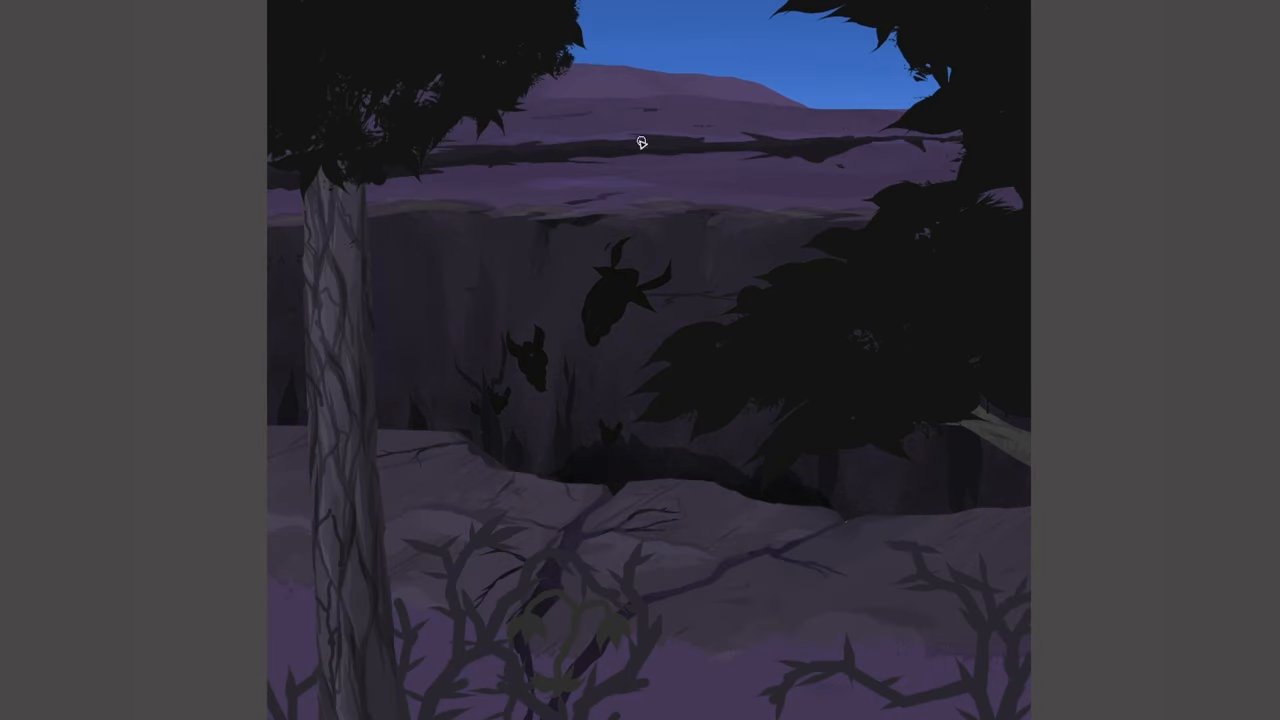
pyautogui.moveTo(356, 160)
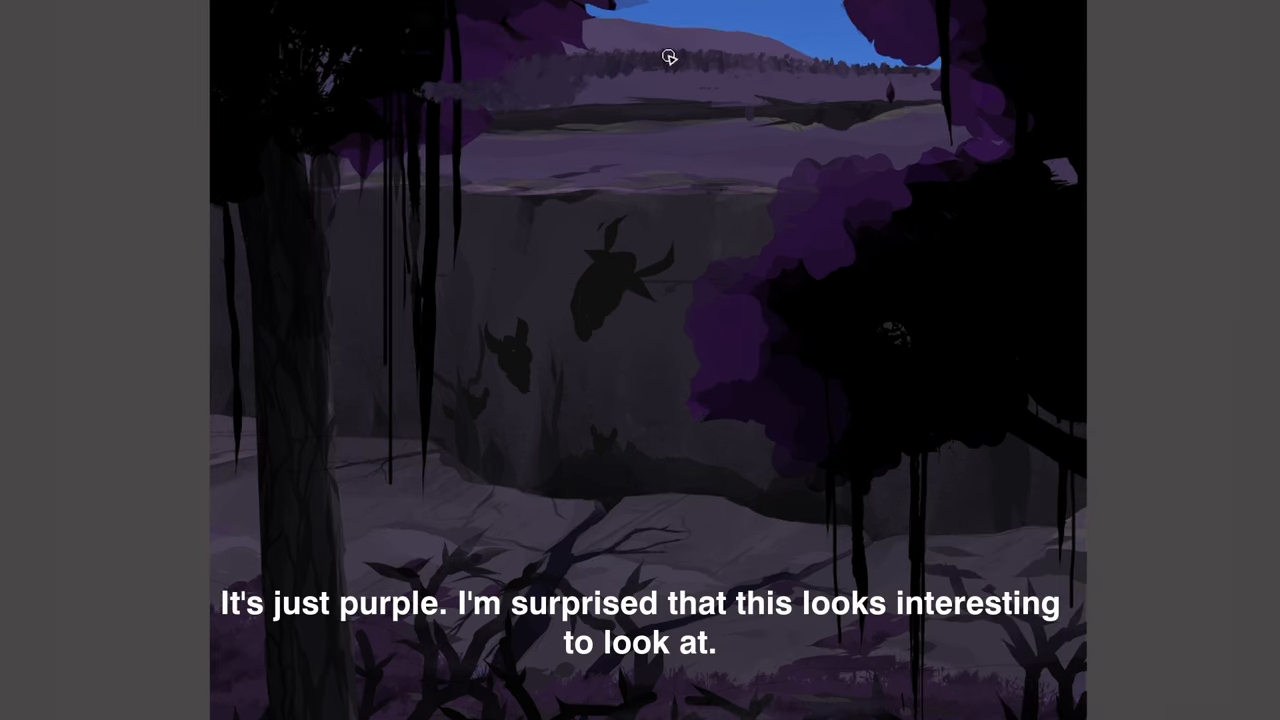
pyautogui.moveTo(438, 74)
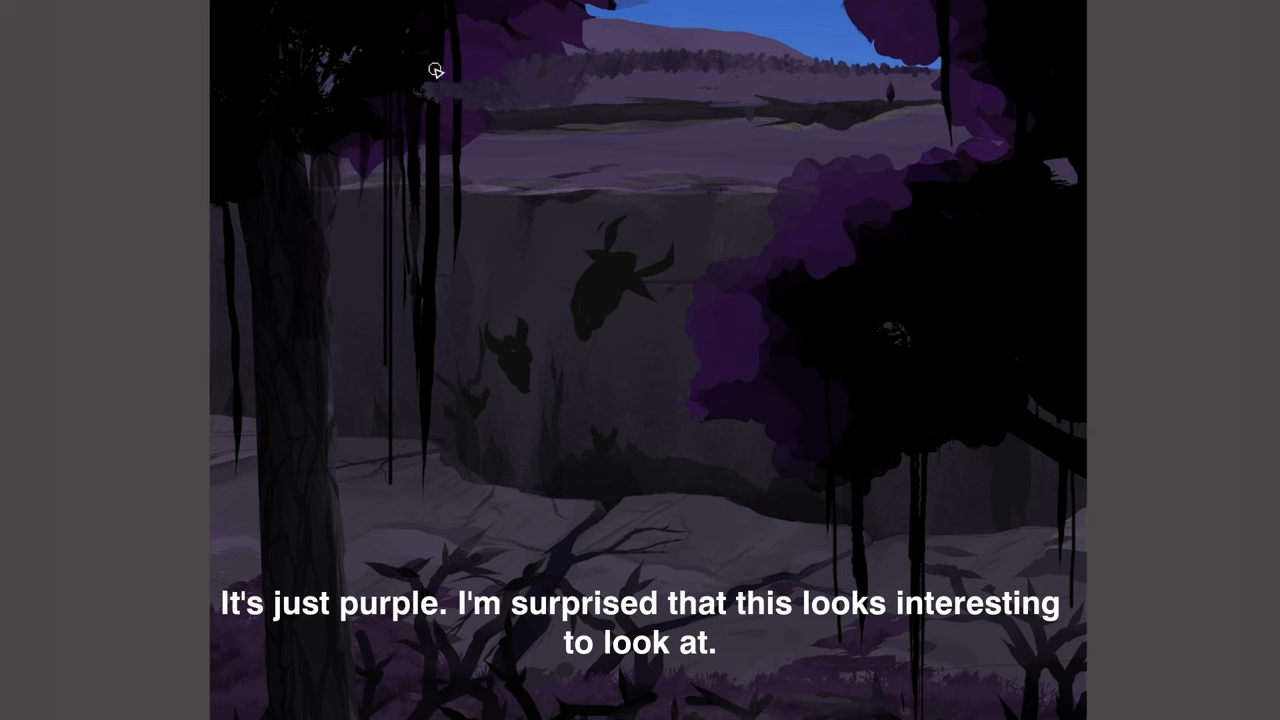
pyautogui.moveTo(676, 66)
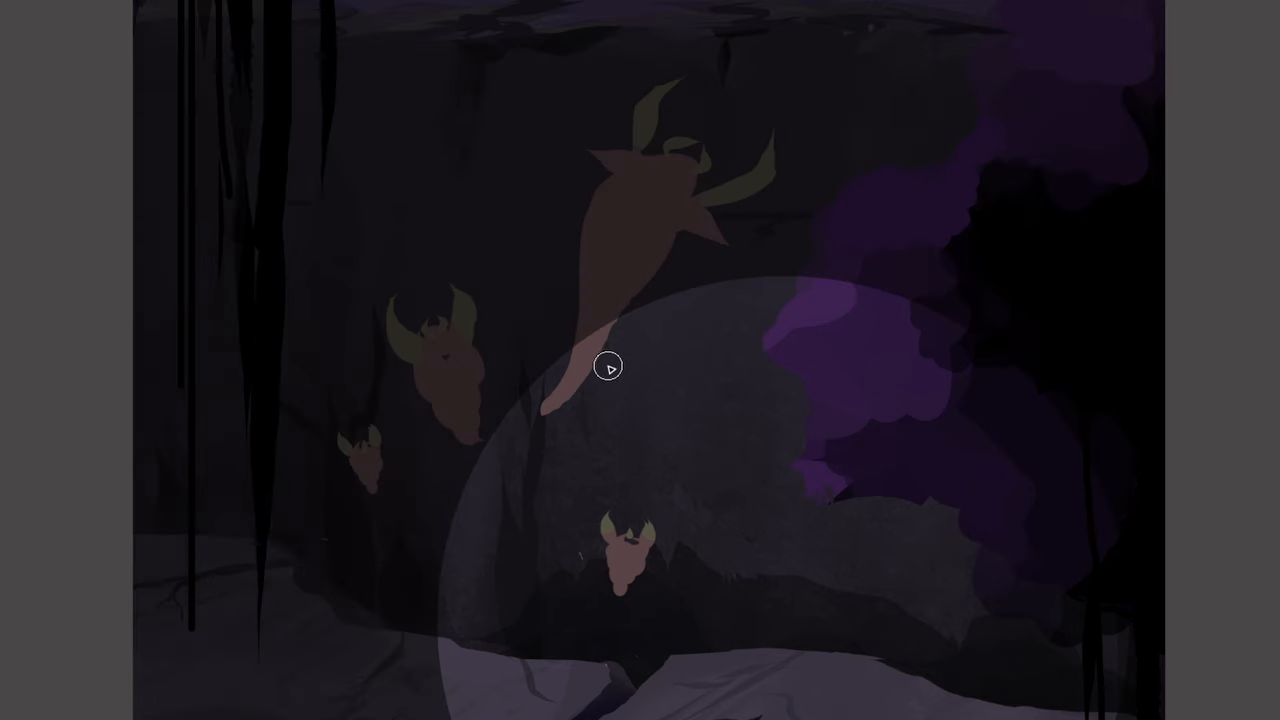
pyautogui.moveTo(484, 356)
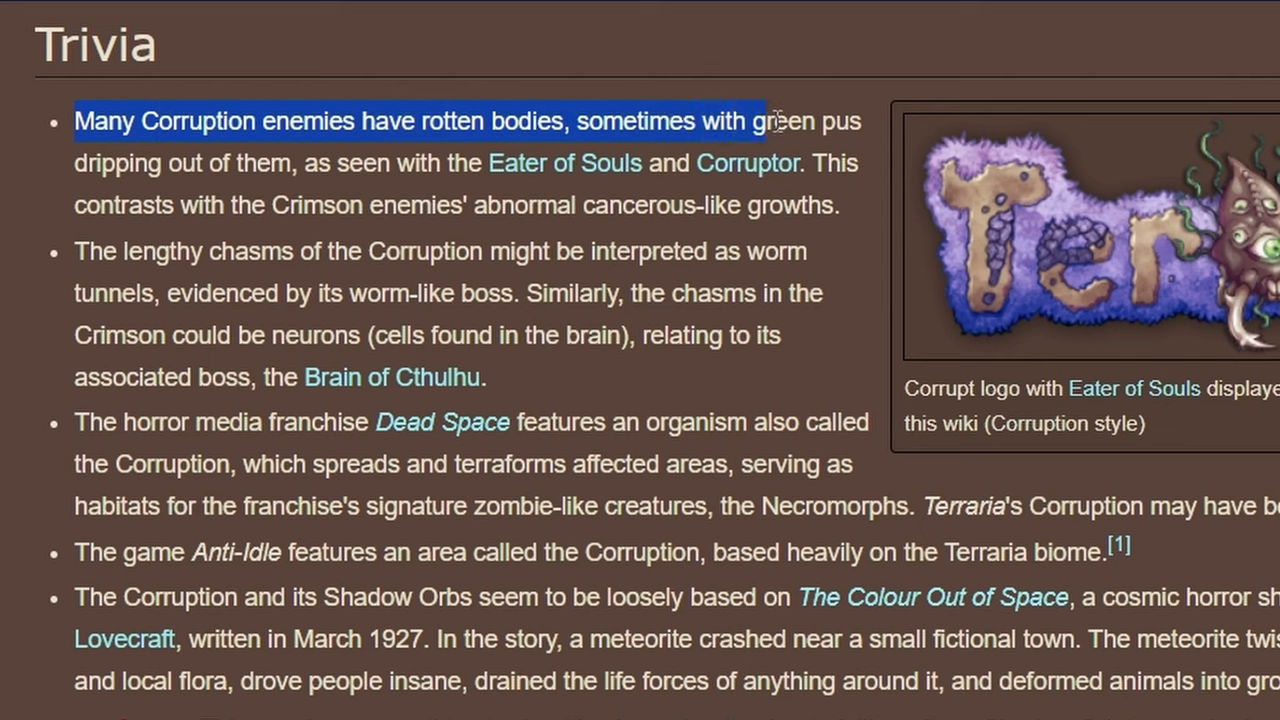
# Step: Select the first Trivia bullet about Corruption enemies having rotten bodies
pyautogui.moveTo(770, 122); pyautogui.dragTo(360, 164)
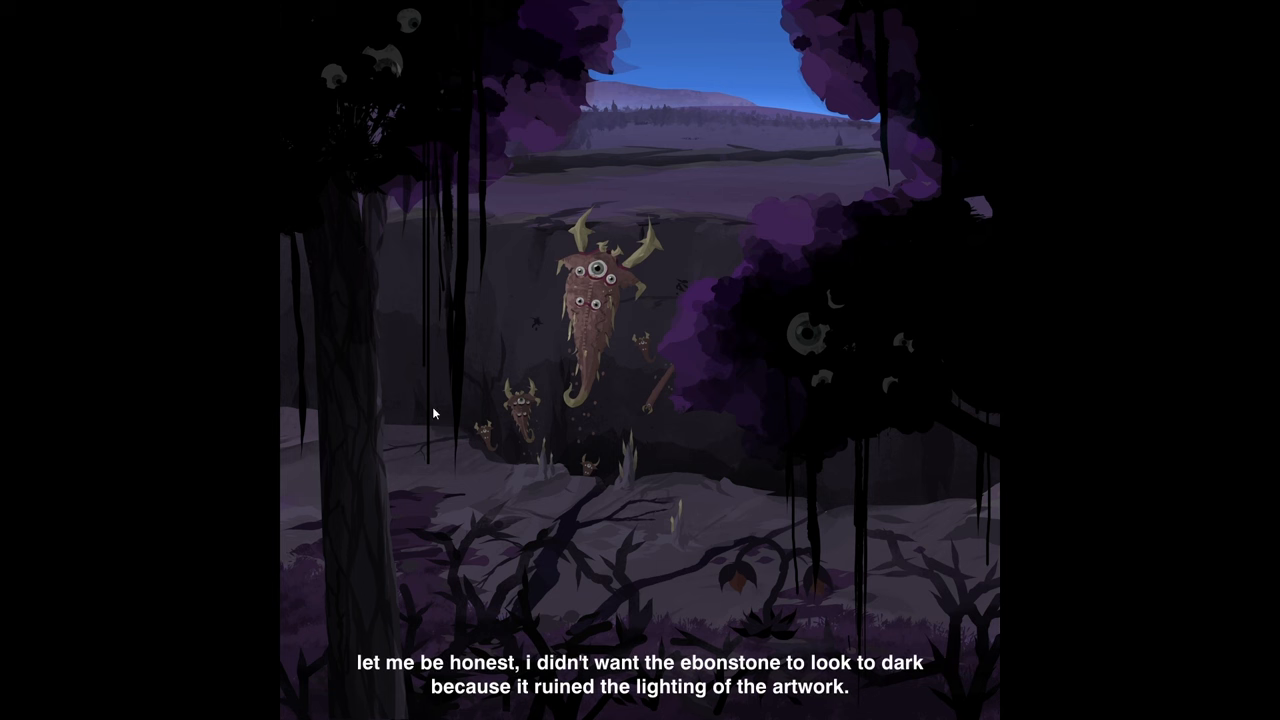
pyautogui.moveTo(808, 504)
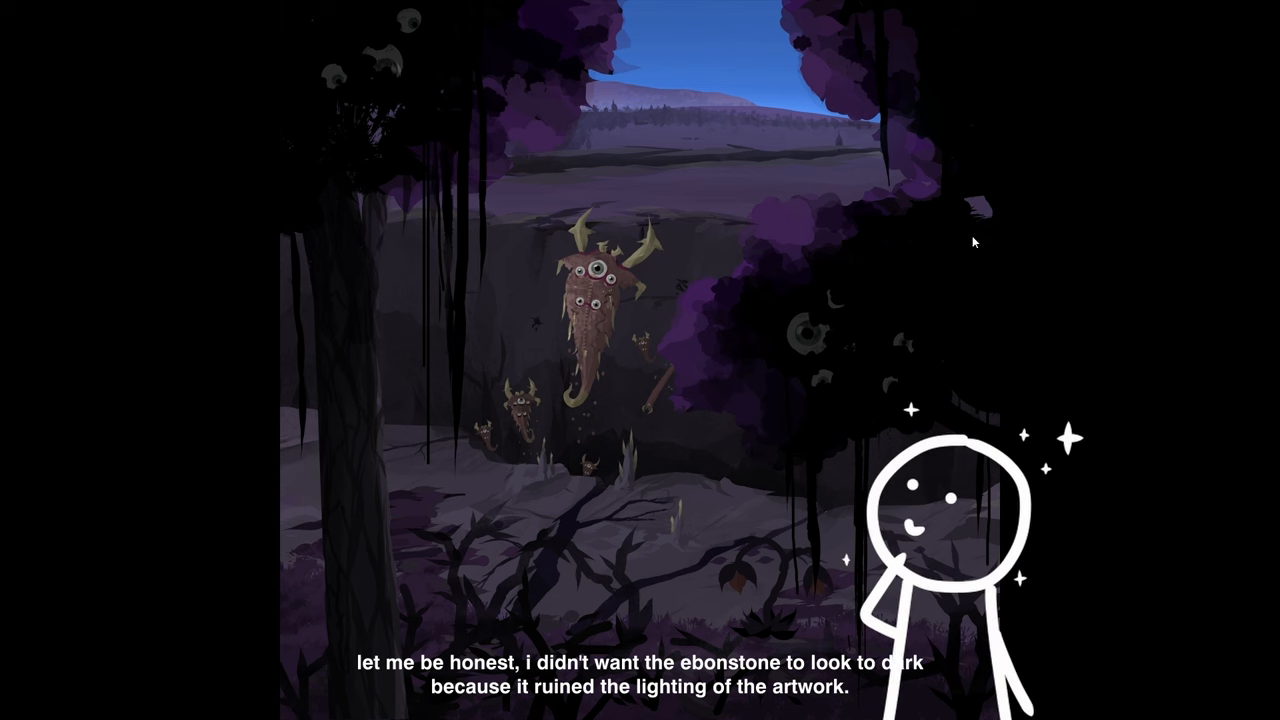
pyautogui.moveTo(444, 202)
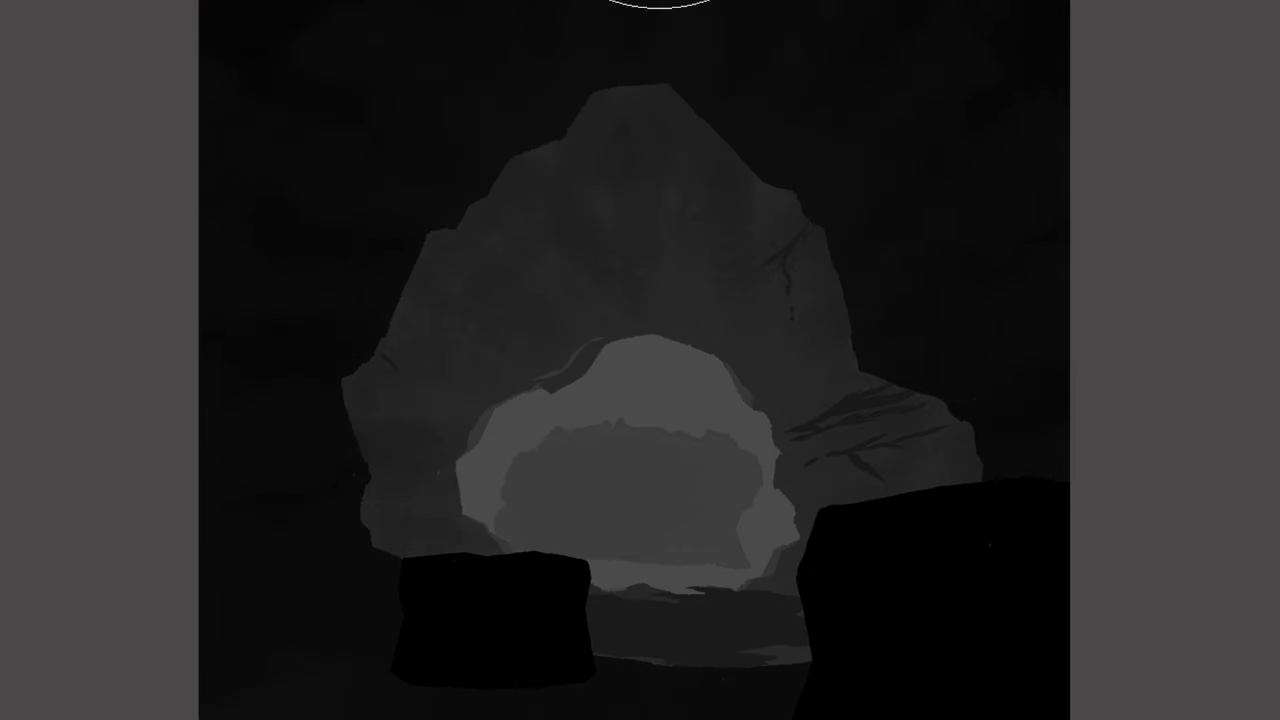
pyautogui.moveTo(1164, 568)
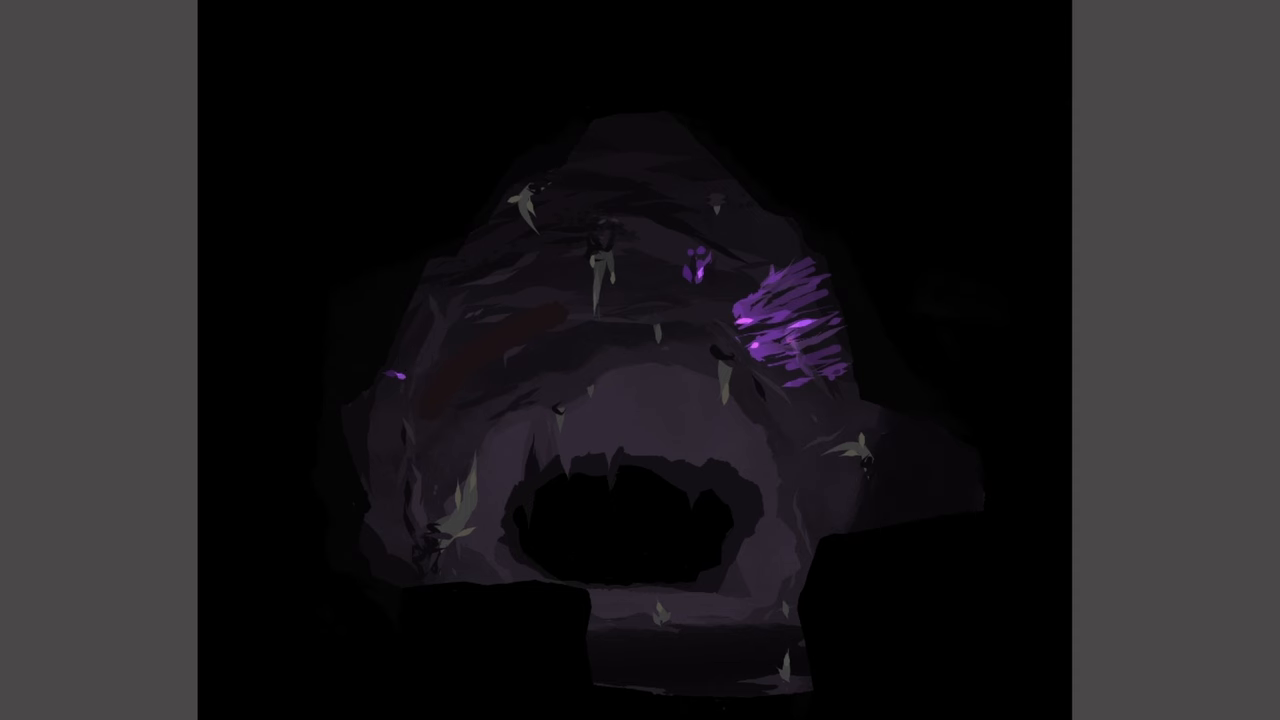
pyautogui.moveTo(1050, 376)
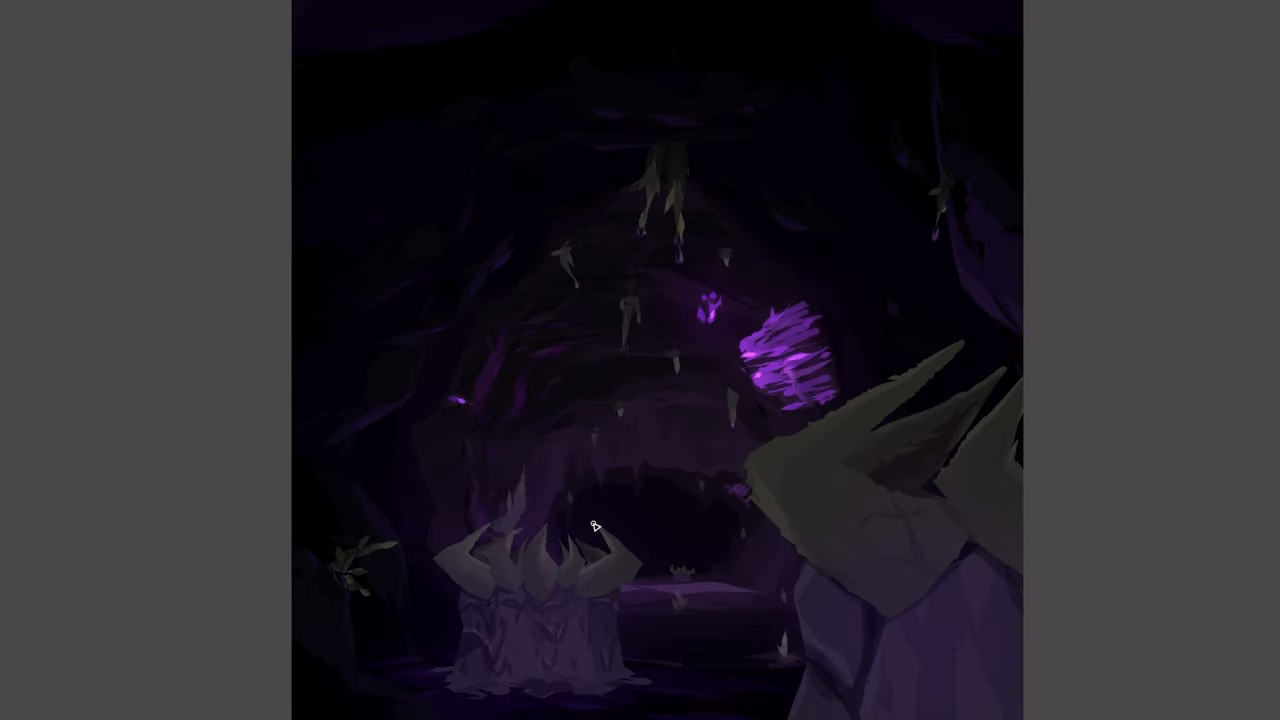
pyautogui.moveTo(602, 548)
pyautogui.write('This kind of art inspires me to try and get out of my comfort')
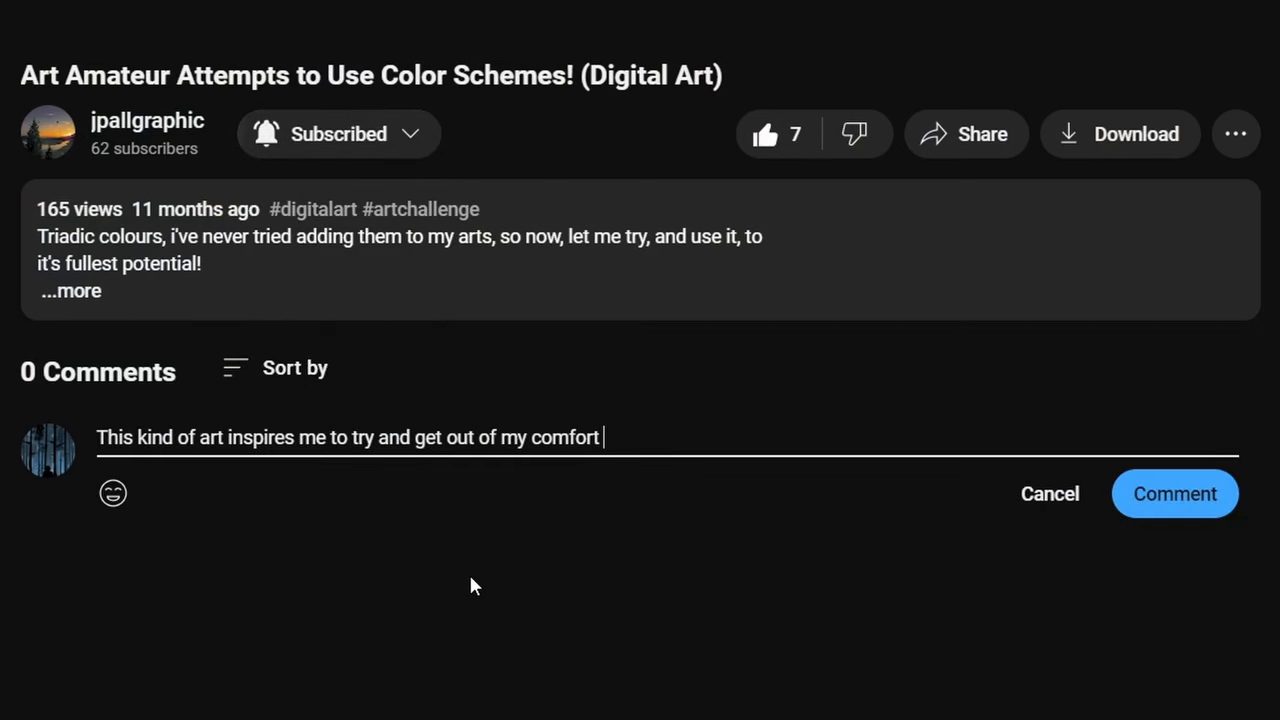
# Step: Finish the comment so it reads 'This kind of art inspires me to try and get out of my comfort zone!'
pyautogui.write('zone')
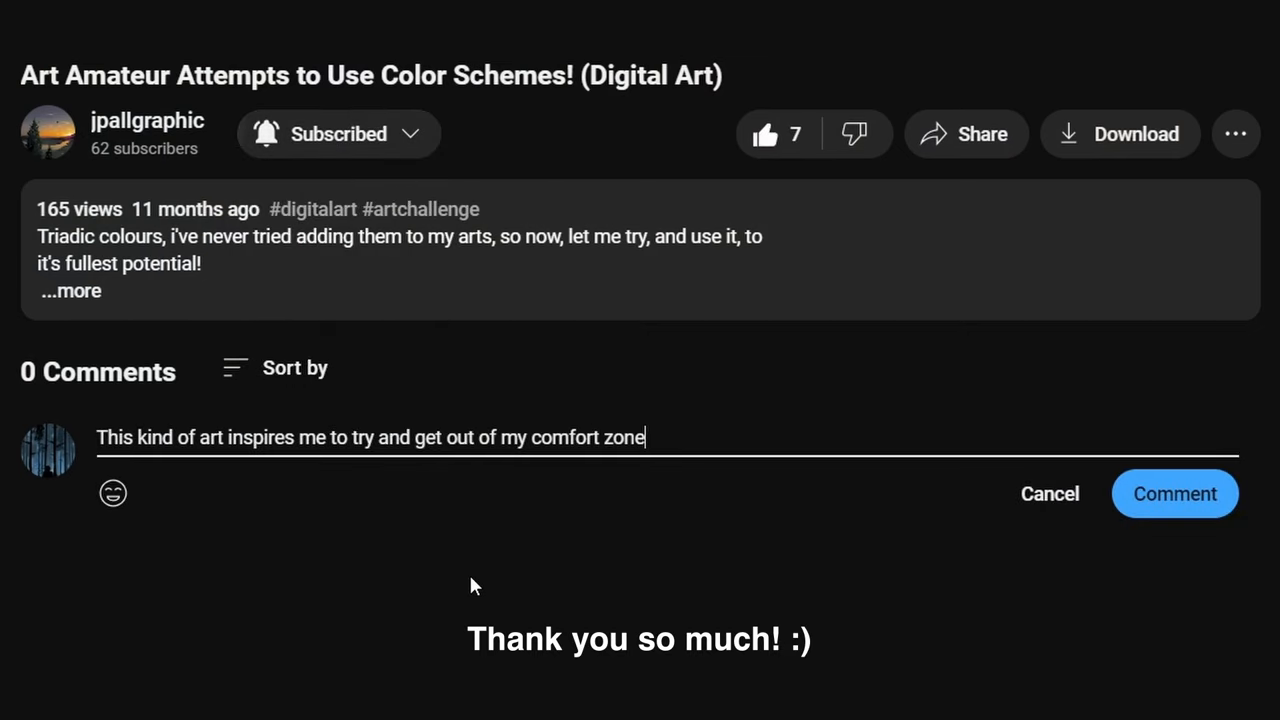
pyautogui.write('!')
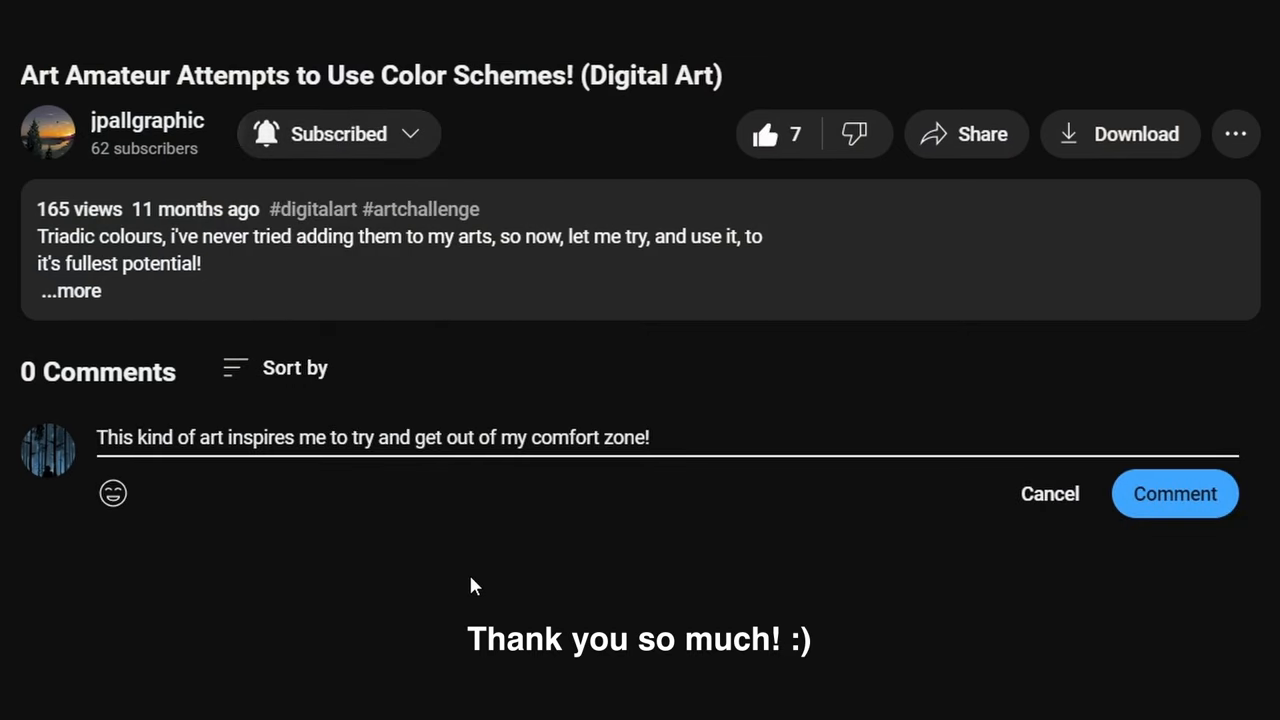